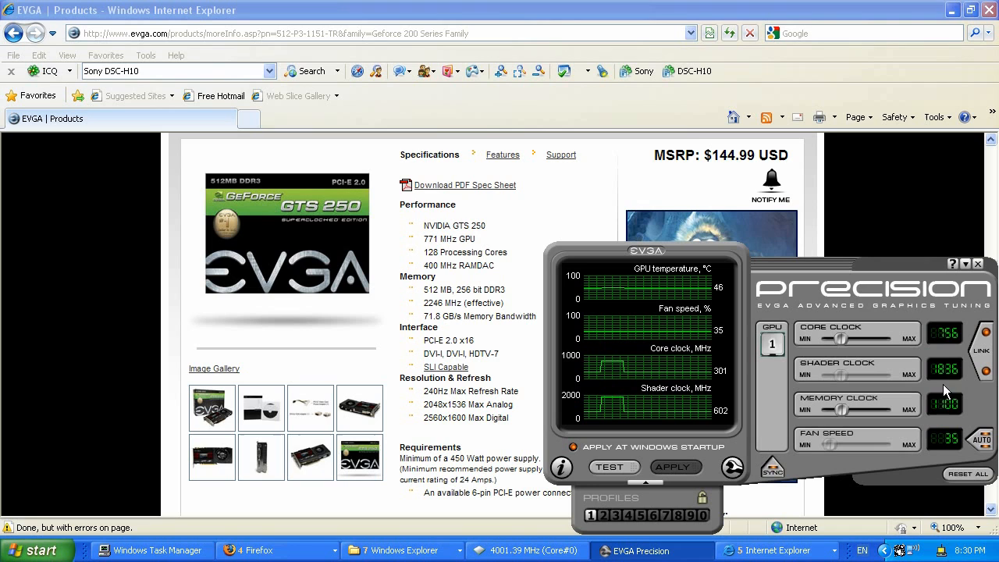
{"action": "mouse_move", "coordinate": [944, 403]}
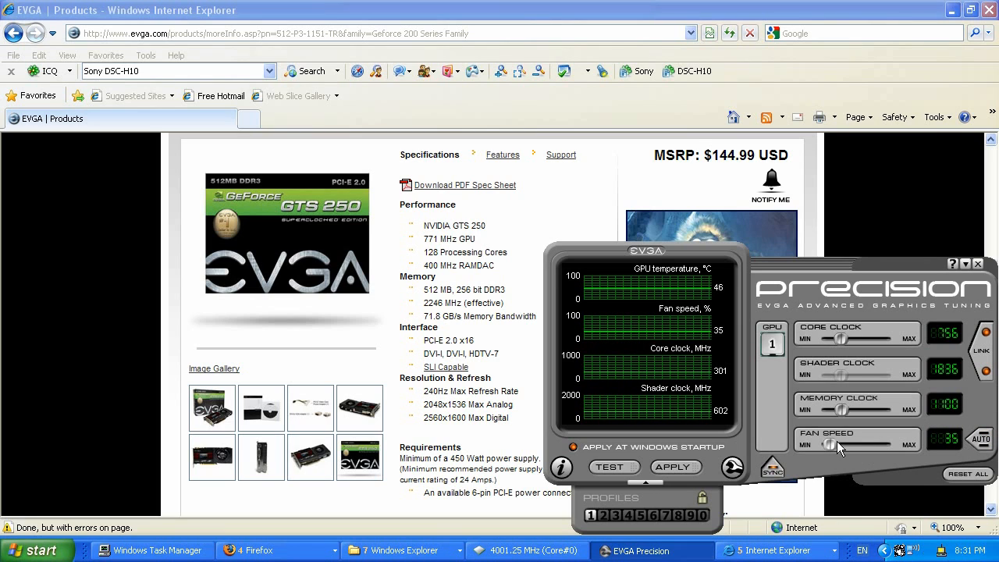
Drag the fan speed slider up to 80% and apply it
{"action": "left_click_drag", "start_coordinate": [831, 445], "coordinate": [874, 444]}
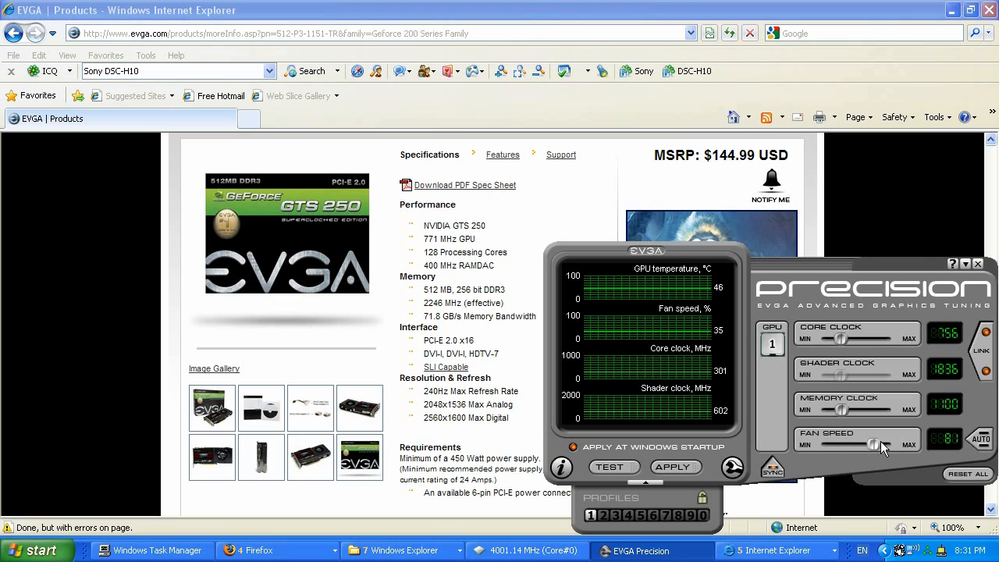
{"action": "left_click", "coordinate": [613, 467]}
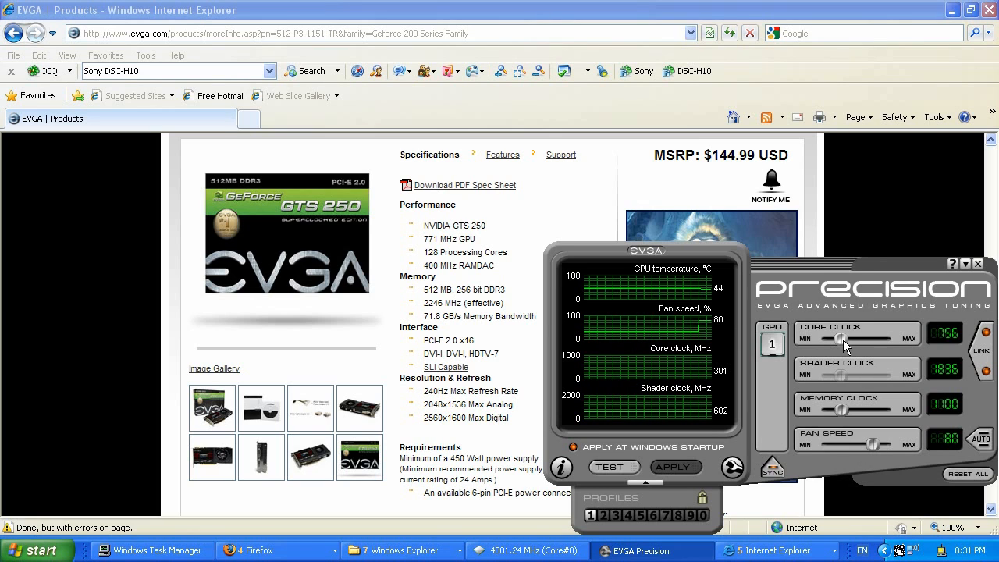
Move the Core Clock slider to 815 MHz, with shader clock following to 1979 MHz
{"action": "left_click_drag", "start_coordinate": [843, 340], "coordinate": [841, 340]}
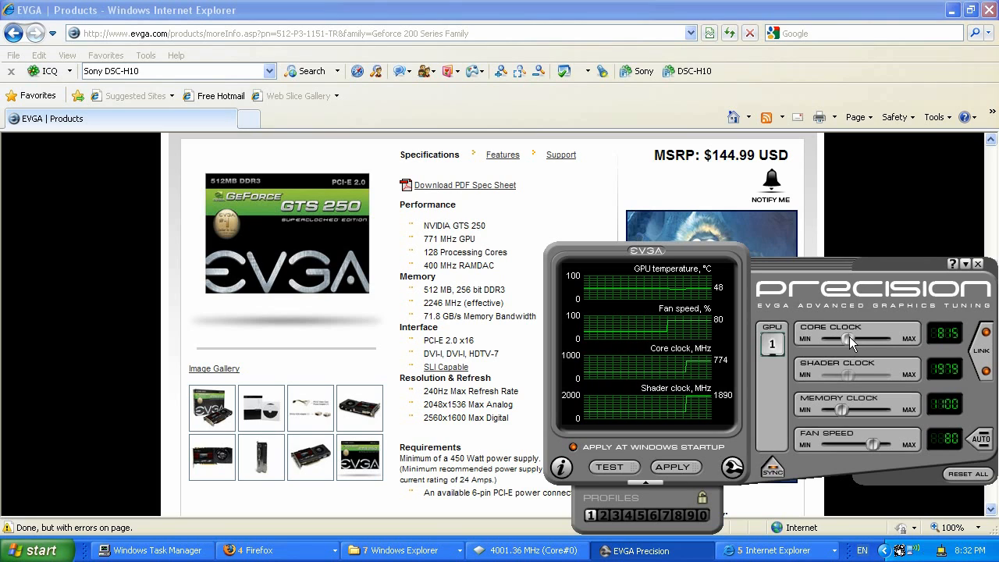
{"action": "mouse_move", "coordinate": [775, 419]}
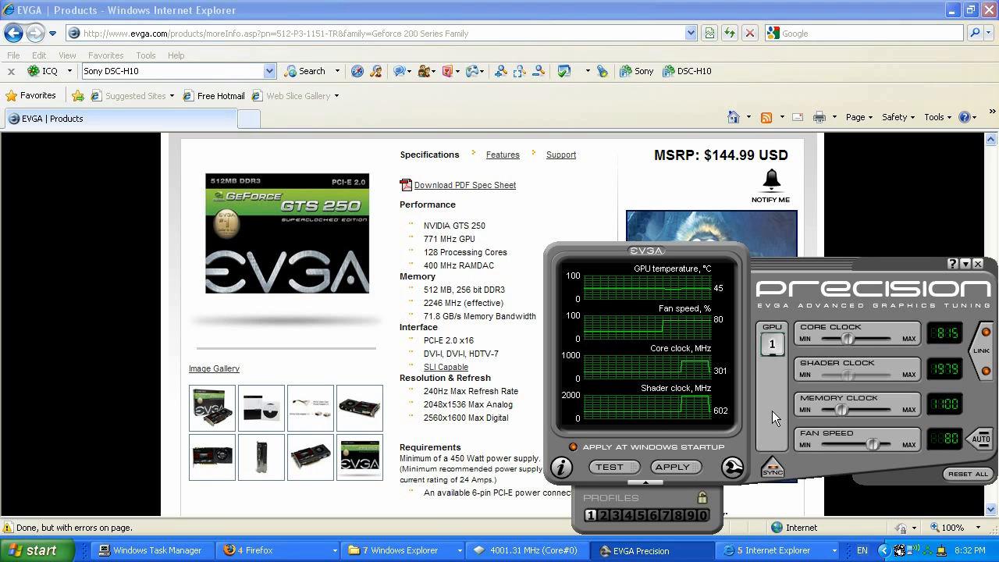
{"action": "mouse_move", "coordinate": [782, 412]}
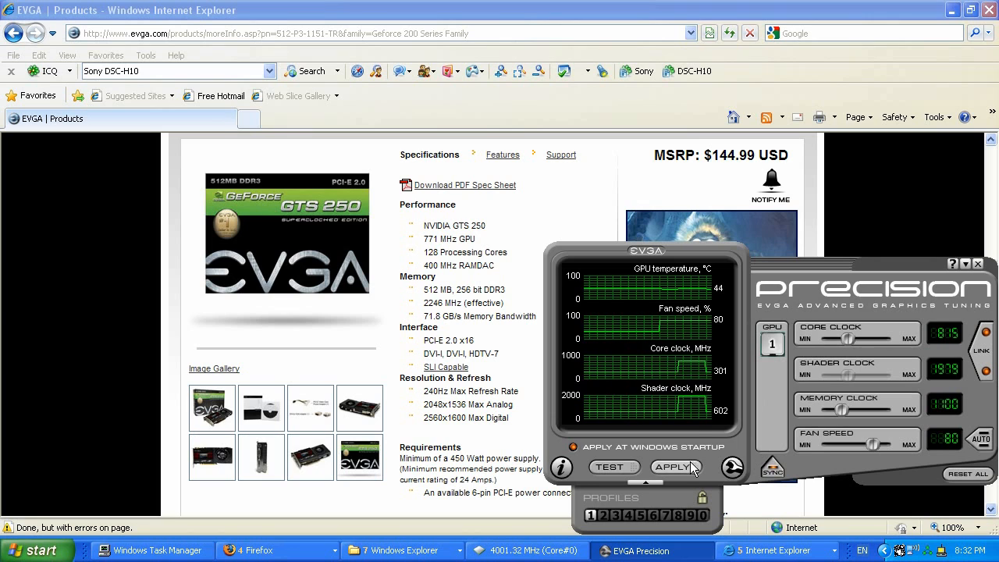
{"action": "mouse_move", "coordinate": [676, 467]}
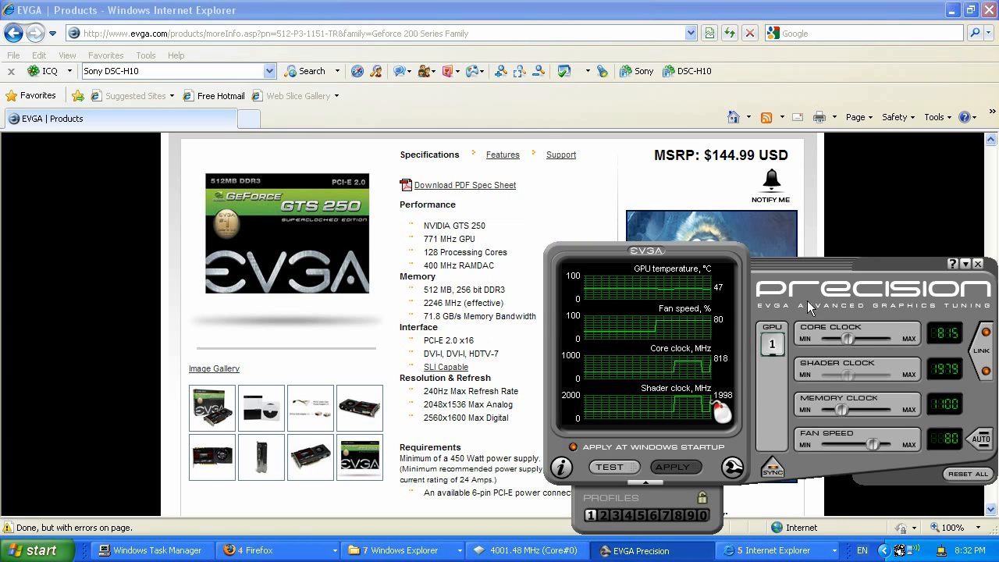
{"action": "mouse_move", "coordinate": [507, 268]}
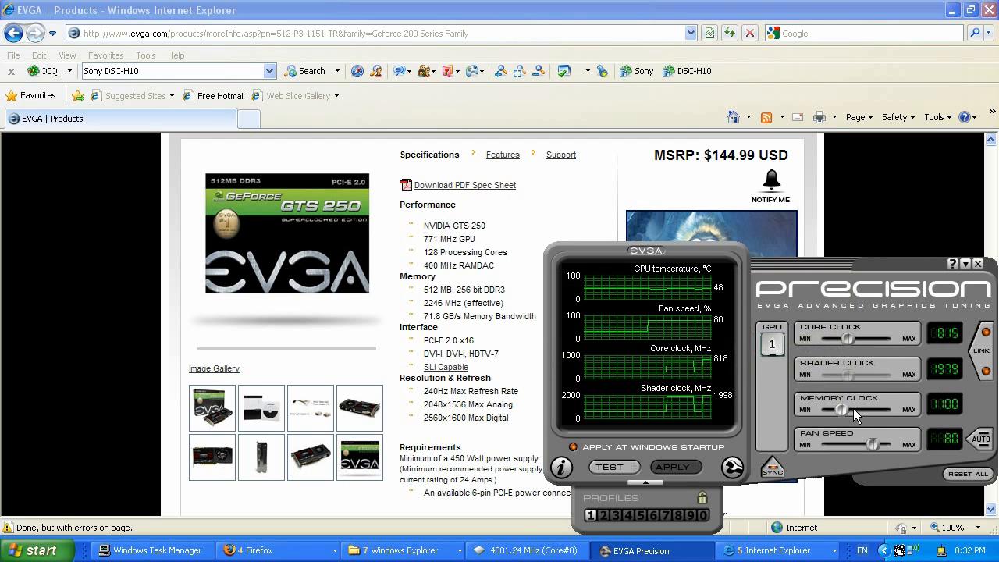
{"action": "mouse_move", "coordinate": [843, 409]}
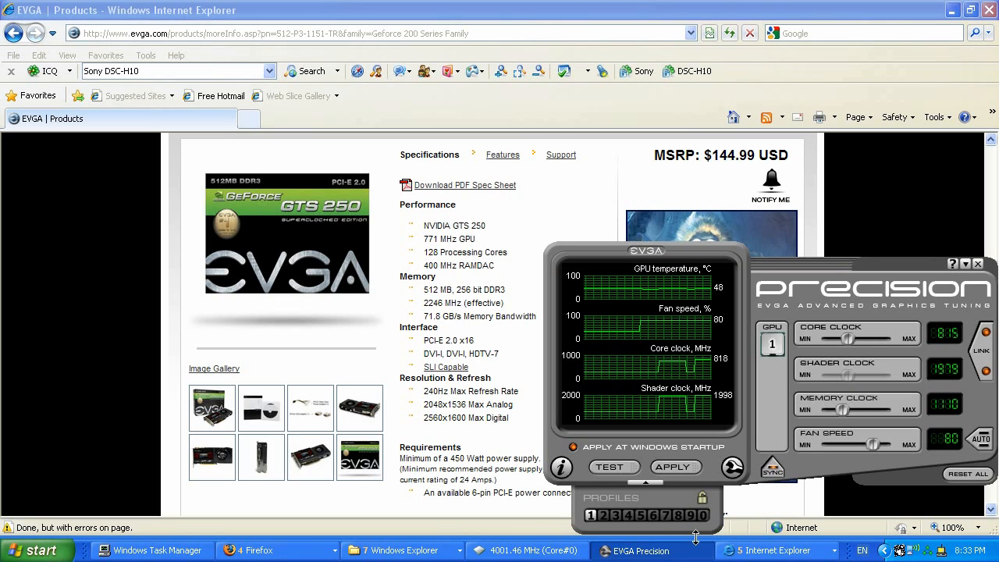
Run the clock test and dismiss the 'passed clock testing' message
{"action": "left_click", "coordinate": [613, 467]}
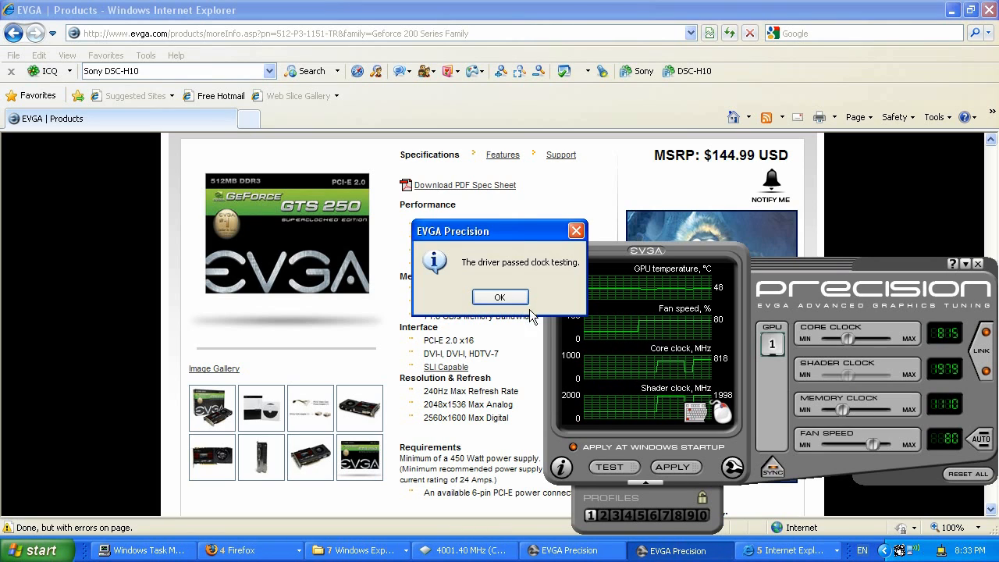
{"action": "left_click", "coordinate": [500, 297]}
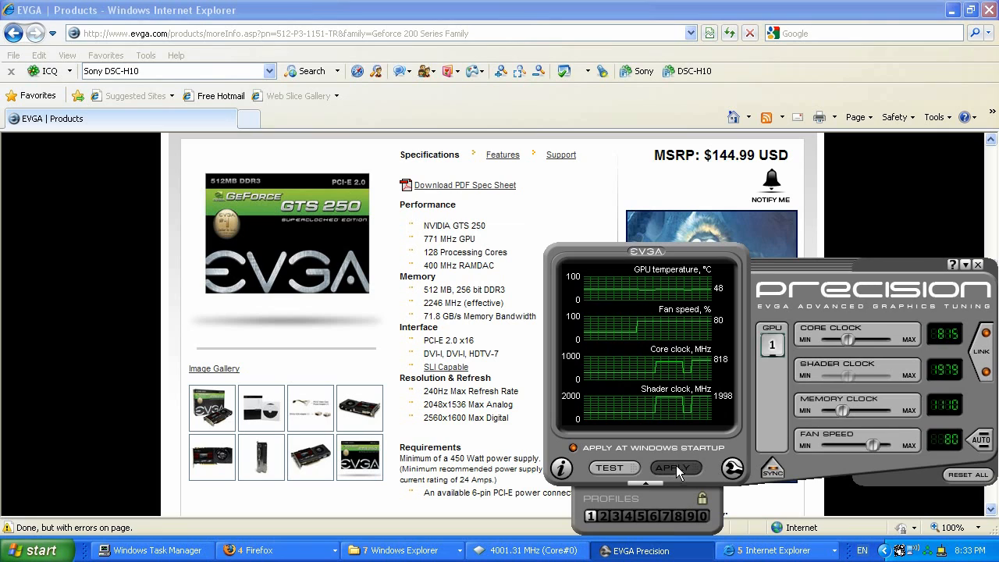
{"action": "mouse_move", "coordinate": [640, 440]}
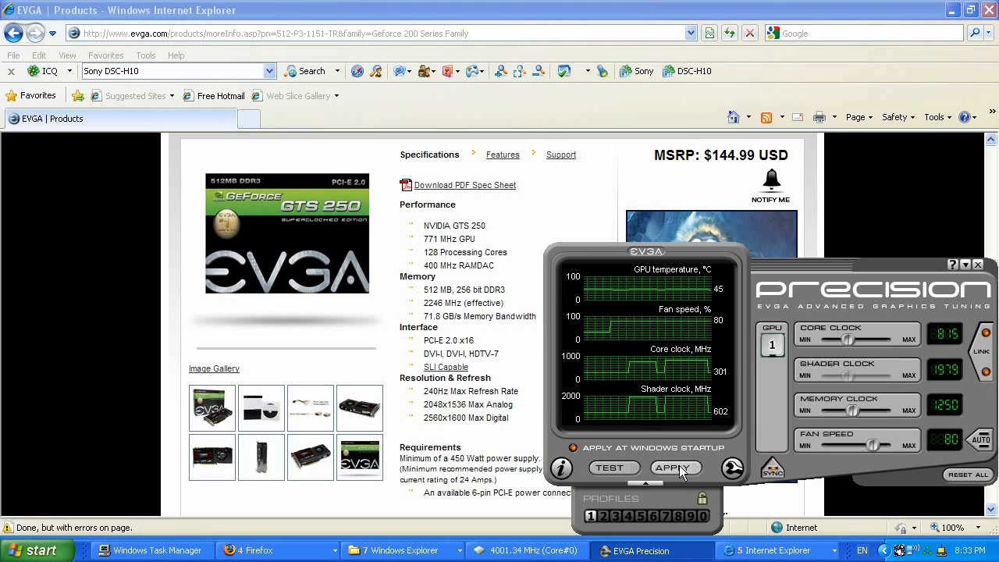
Apply the raised 1250 MHz memory clock to the card
{"action": "left_click", "coordinate": [675, 467]}
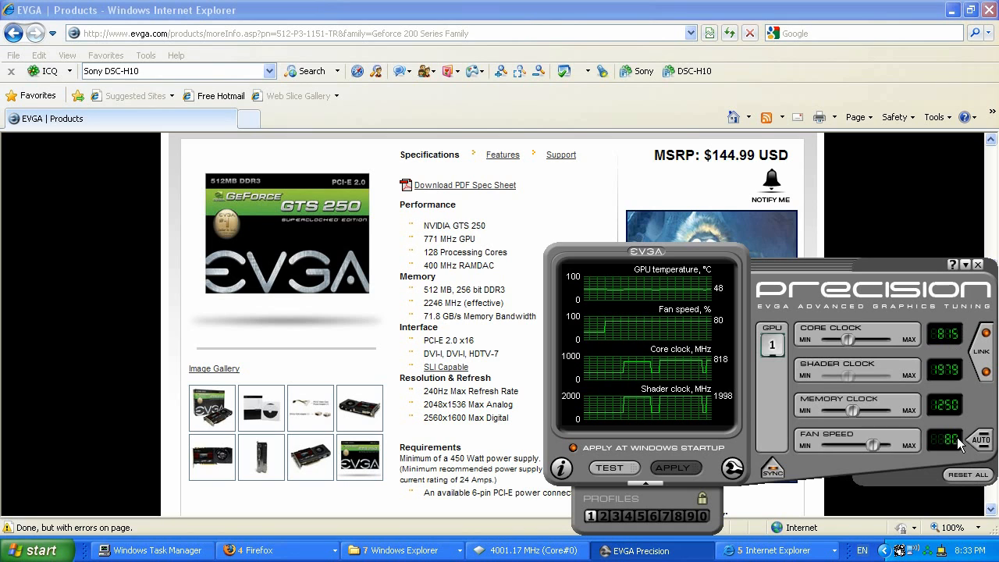
{"action": "mouse_move", "coordinate": [944, 369]}
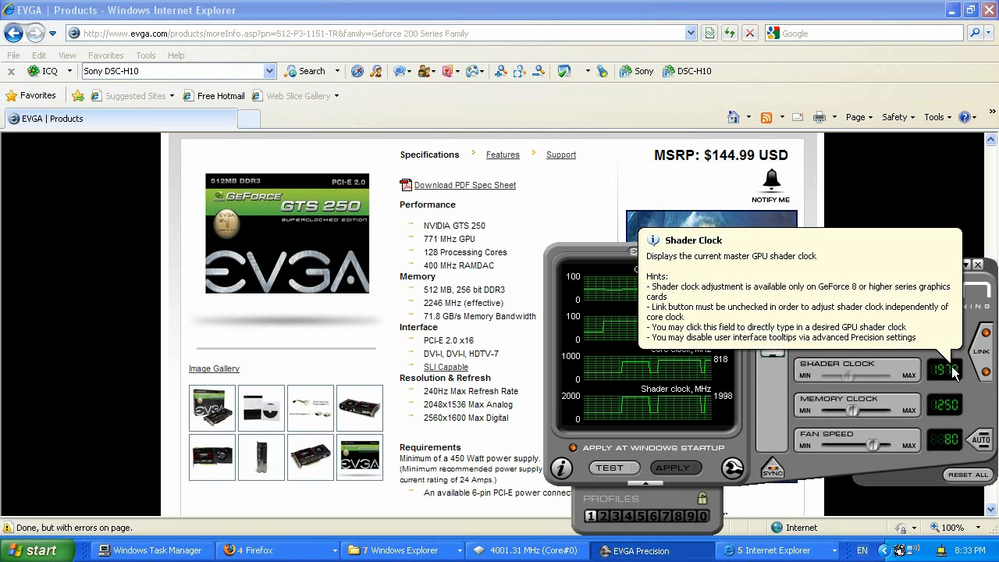
{"action": "mouse_move", "coordinate": [944, 372]}
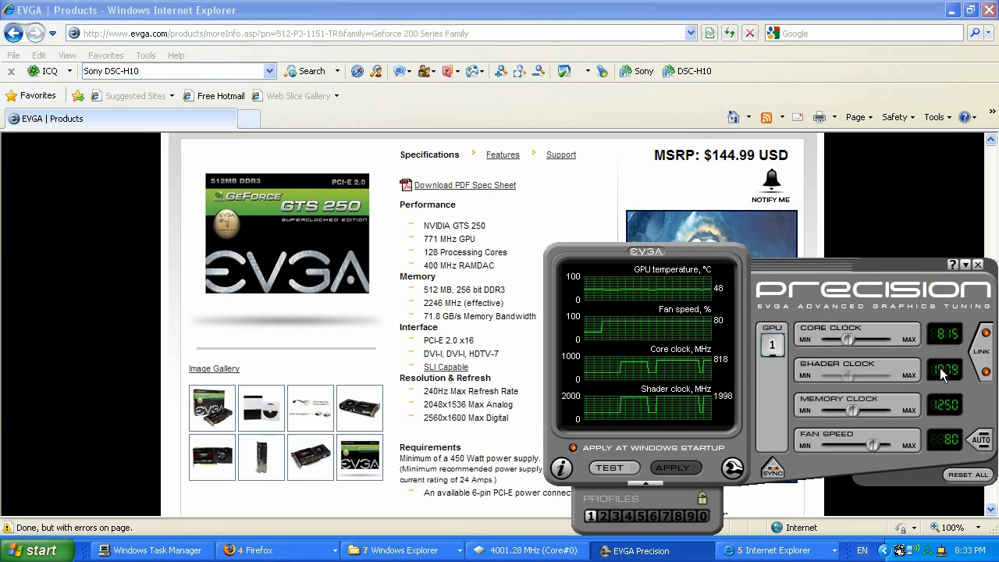
{"action": "mouse_move", "coordinate": [944, 370]}
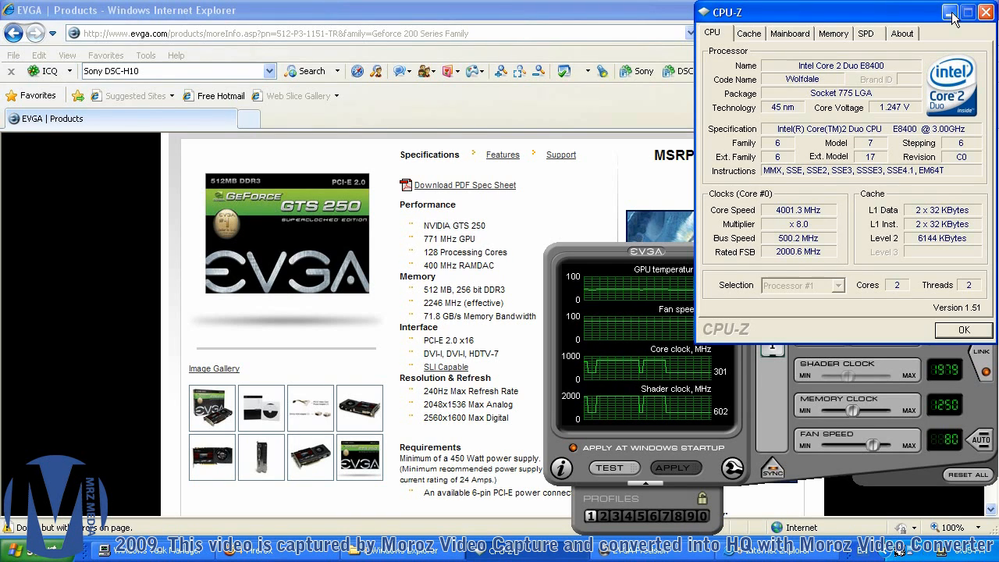
Minimize the CPU-Z window showing the Core 2 Duo E8400 at 4001 MHz
{"action": "left_click", "coordinate": [986, 12]}
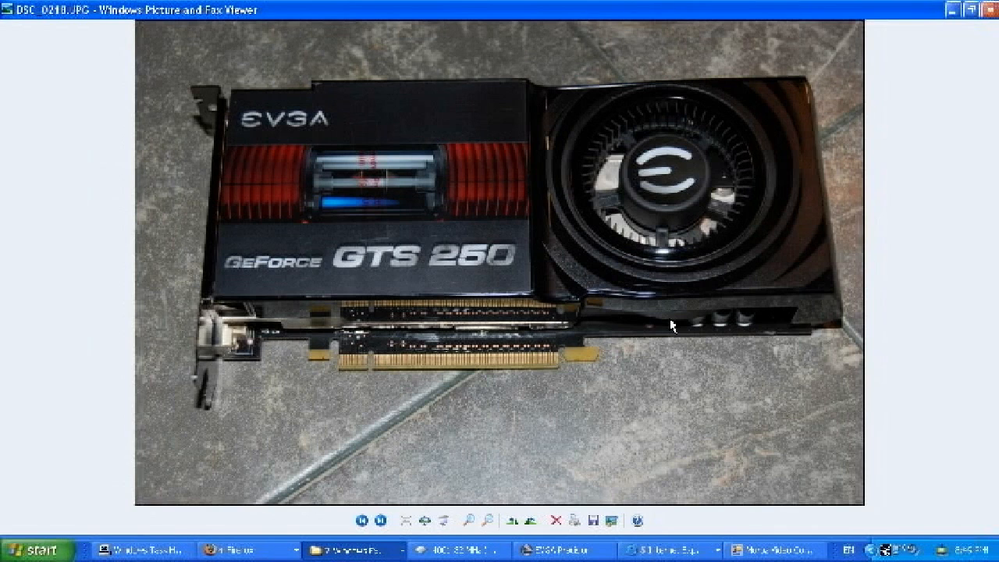
{"action": "mouse_move", "coordinate": [698, 334]}
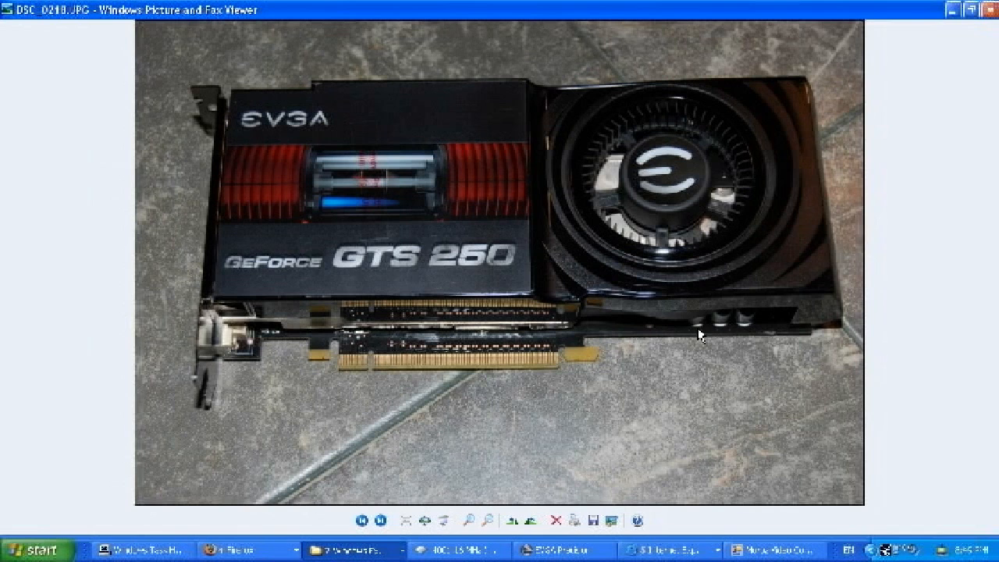
{"action": "mouse_move", "coordinate": [734, 328]}
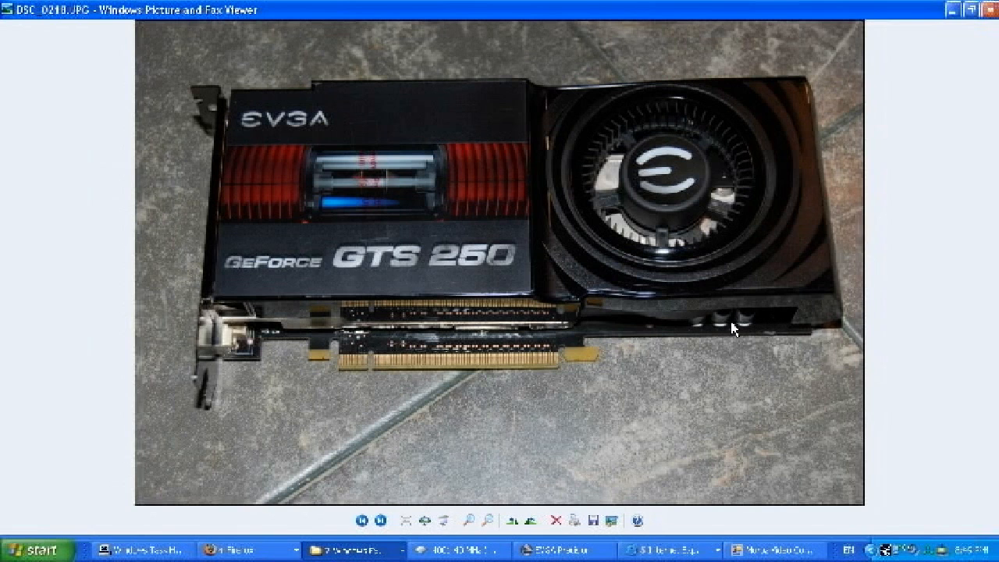
{"action": "mouse_move", "coordinate": [370, 486]}
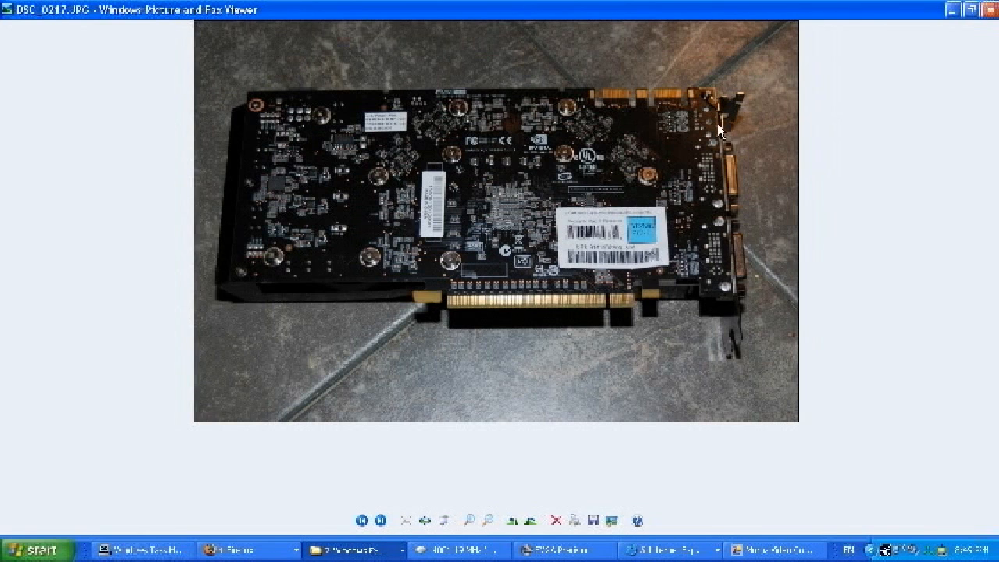
{"action": "mouse_move", "coordinate": [297, 113]}
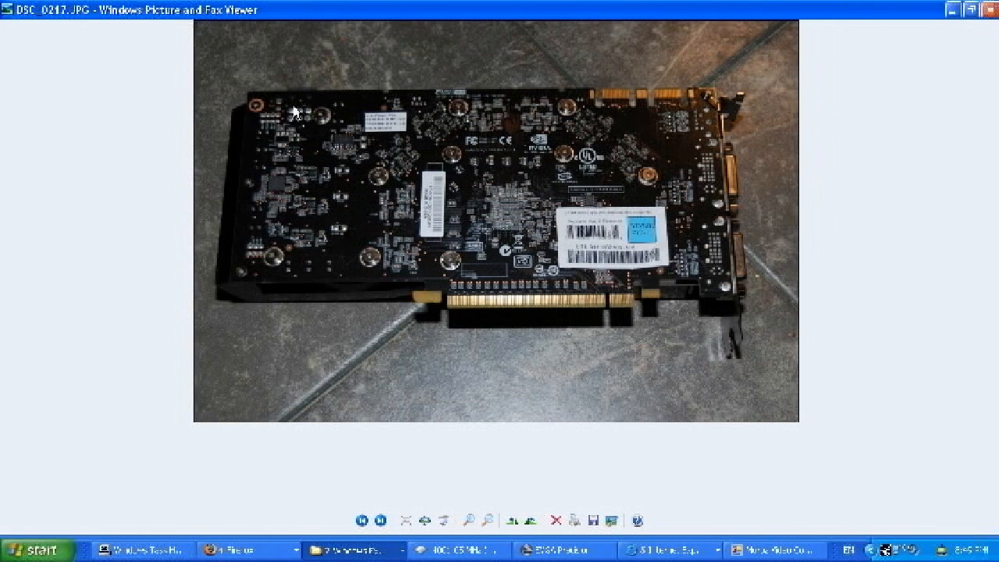
{"action": "mouse_move", "coordinate": [738, 289]}
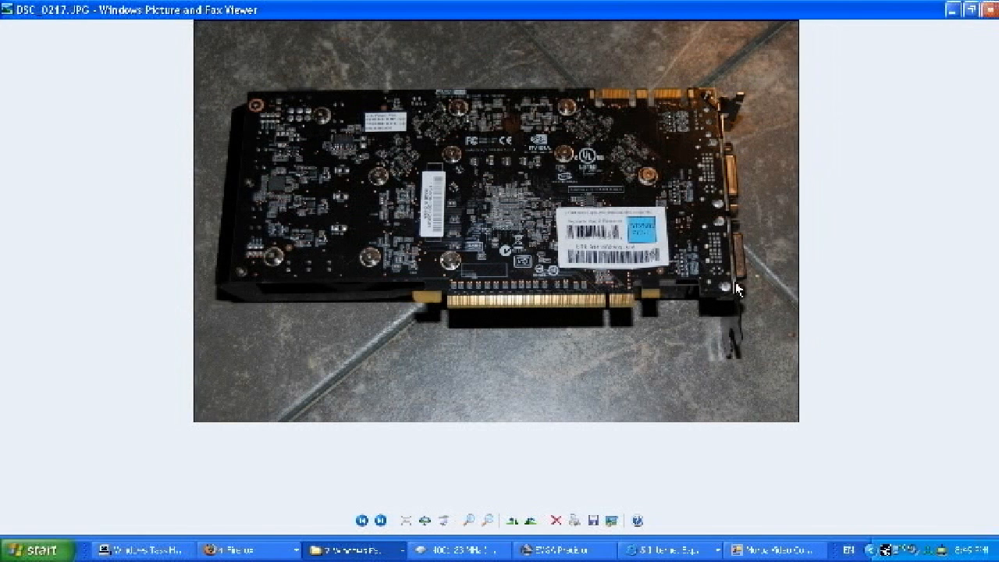
Go from DSC_0217 back to DSC_0216, the angled photo of the card's back
{"action": "left_click", "coordinate": [383, 520]}
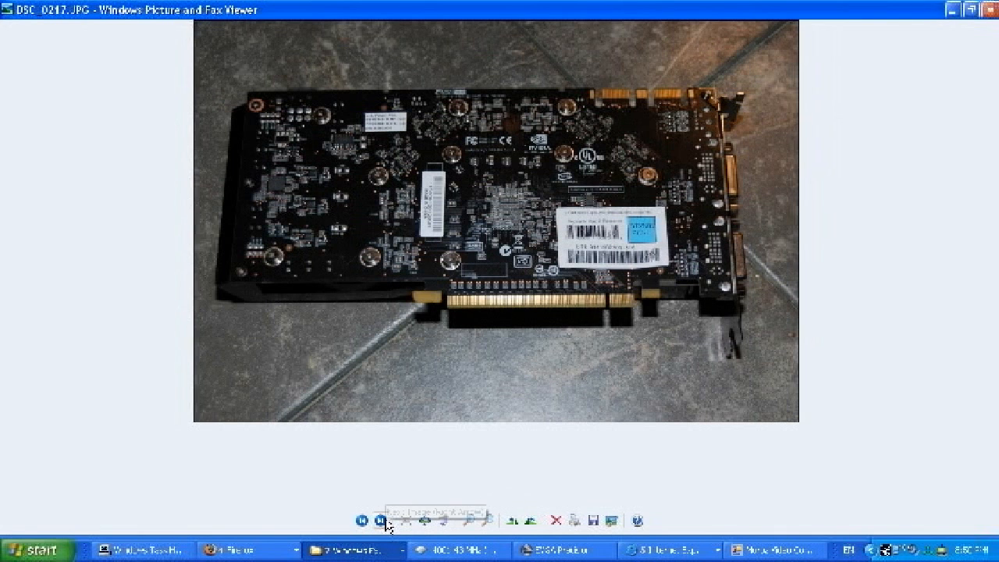
{"action": "left_click", "coordinate": [361, 520]}
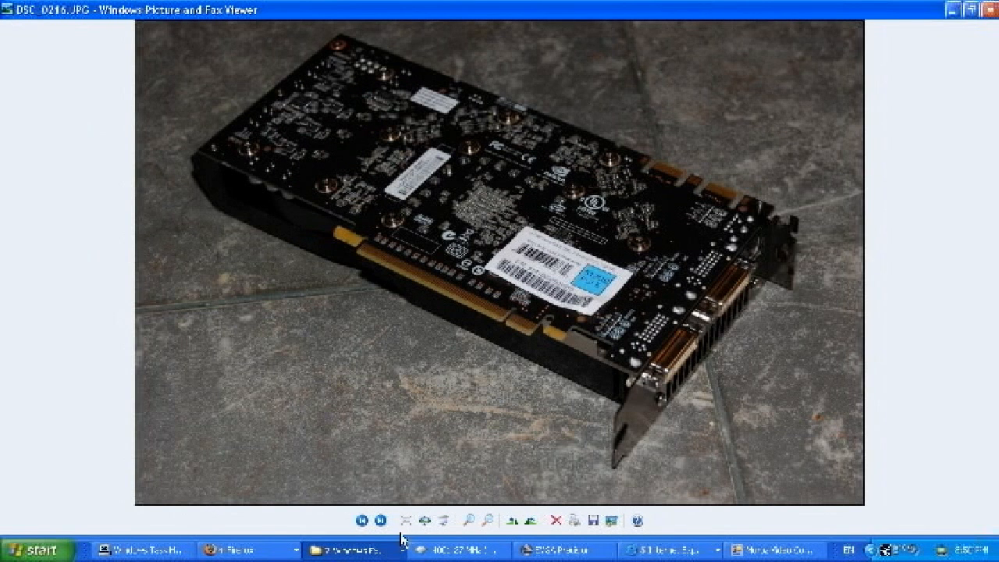
Show DSC_0215, the fan-side photo with GeForce GTS 250 branding
{"action": "left_click", "coordinate": [384, 520]}
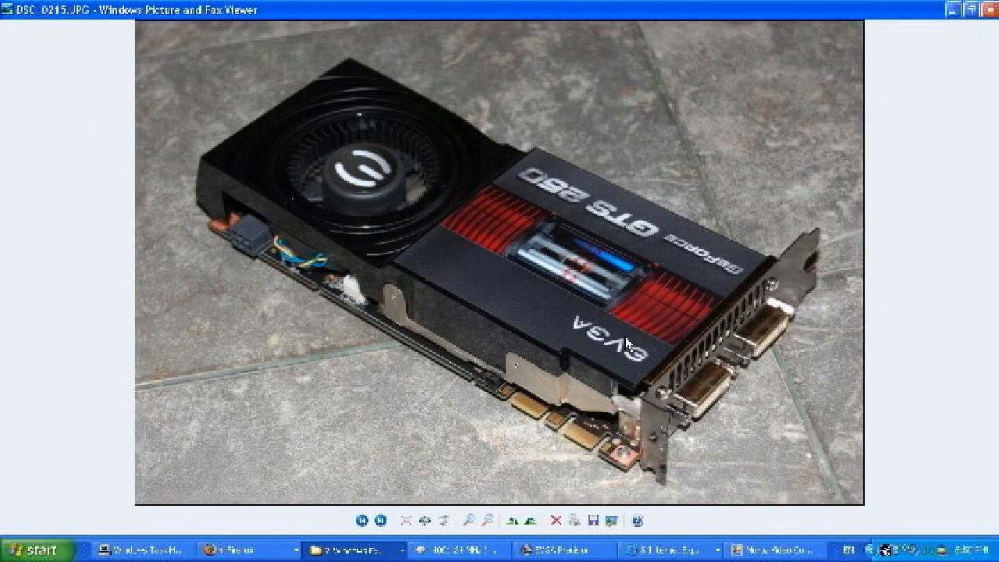
{"action": "mouse_move", "coordinate": [304, 287]}
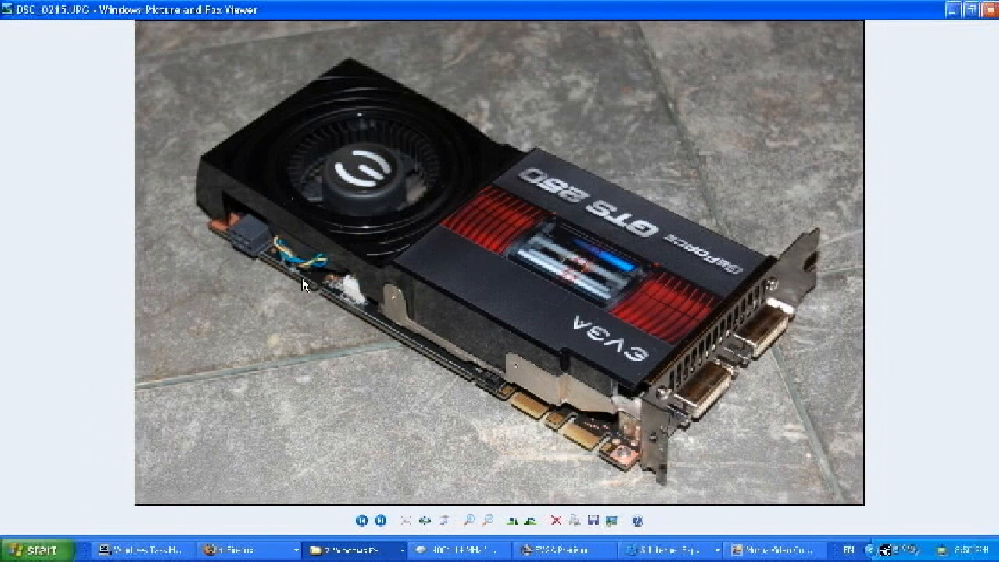
{"action": "mouse_move", "coordinate": [404, 346]}
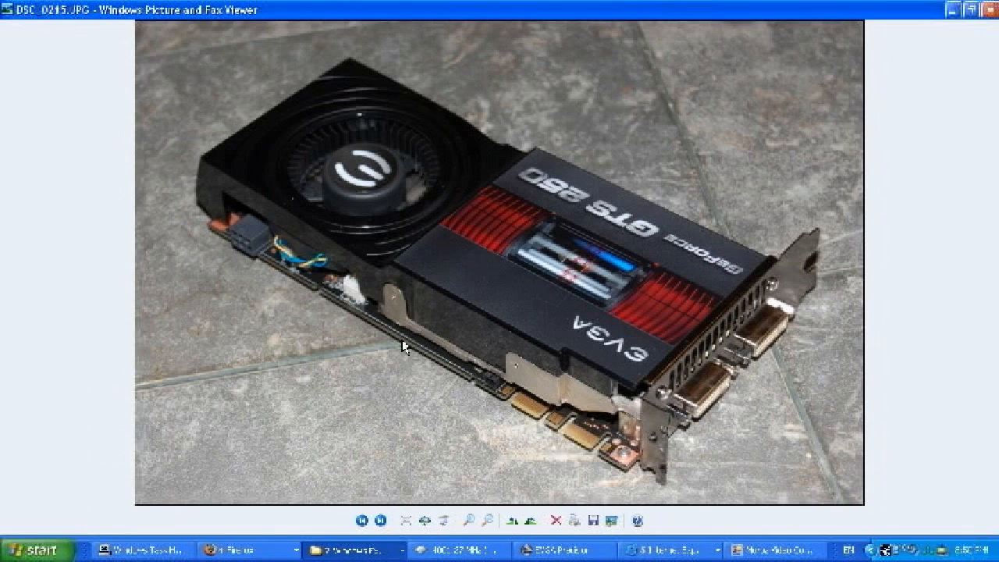
{"action": "mouse_move", "coordinate": [311, 267]}
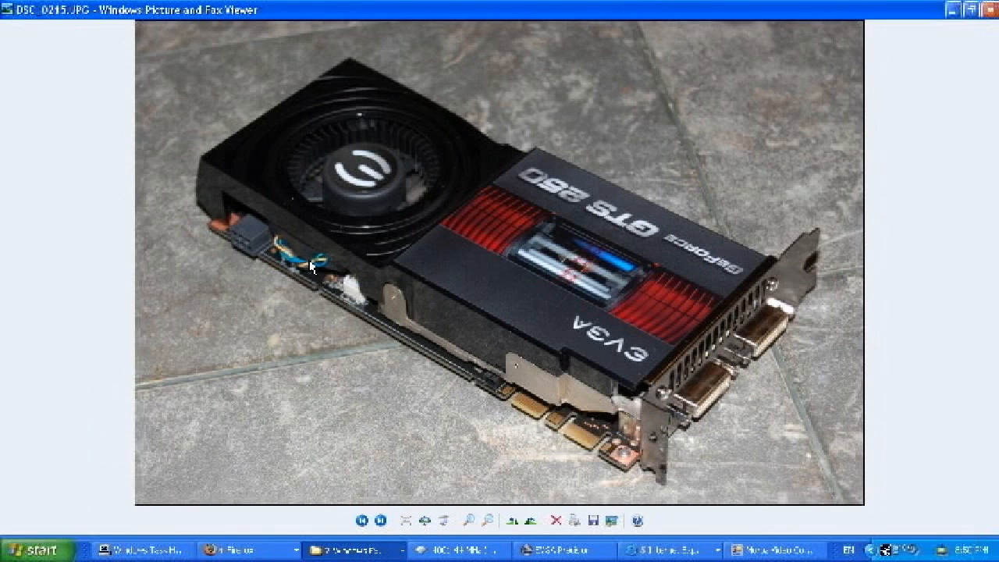
{"action": "mouse_move", "coordinate": [648, 425]}
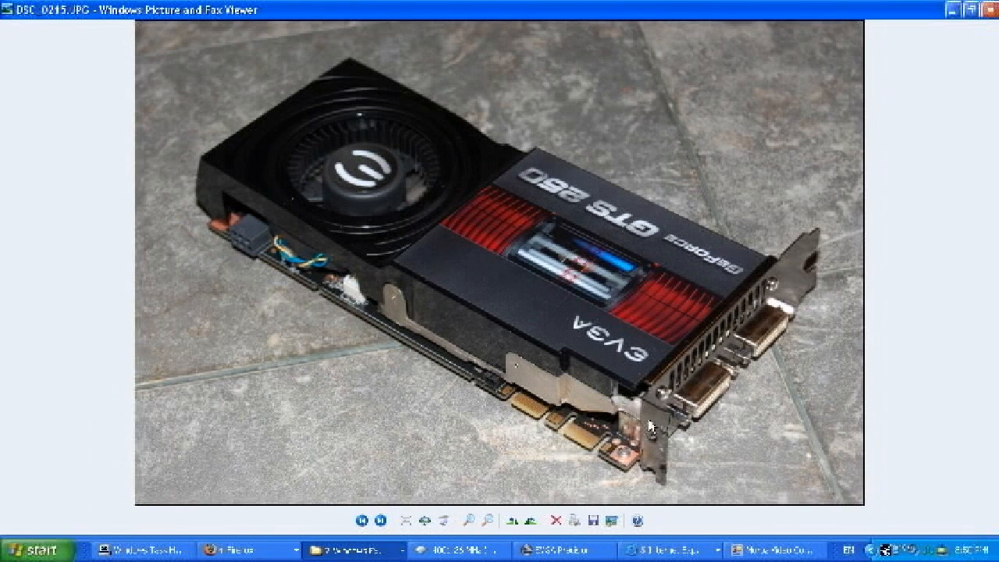
{"action": "mouse_move", "coordinate": [829, 236]}
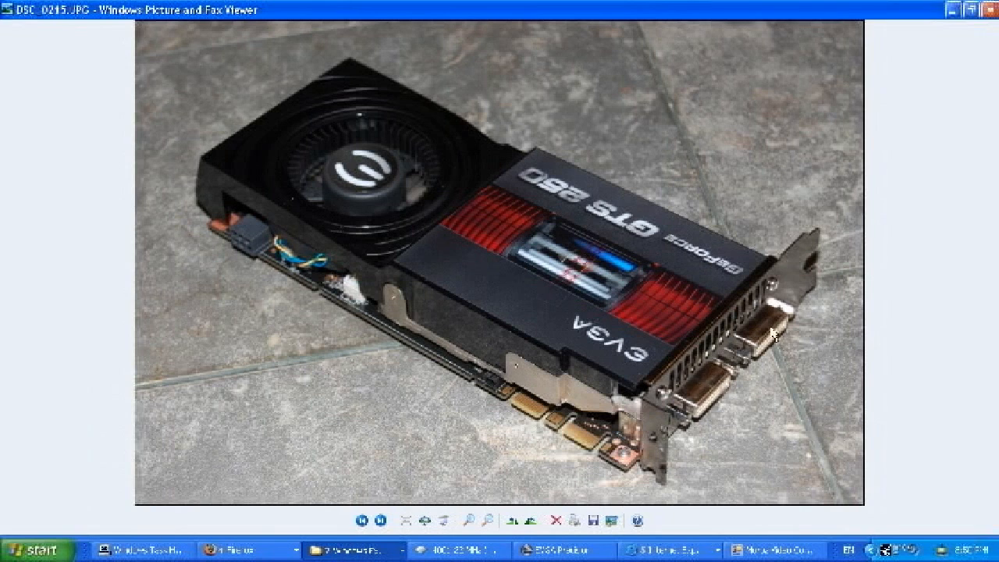
{"action": "mouse_move", "coordinate": [792, 131]}
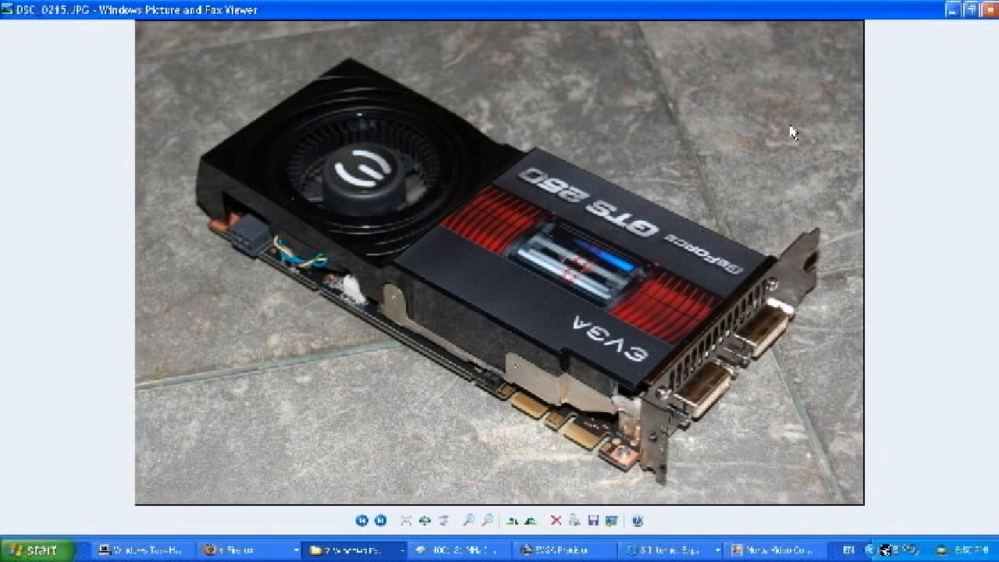
{"action": "mouse_move", "coordinate": [398, 512]}
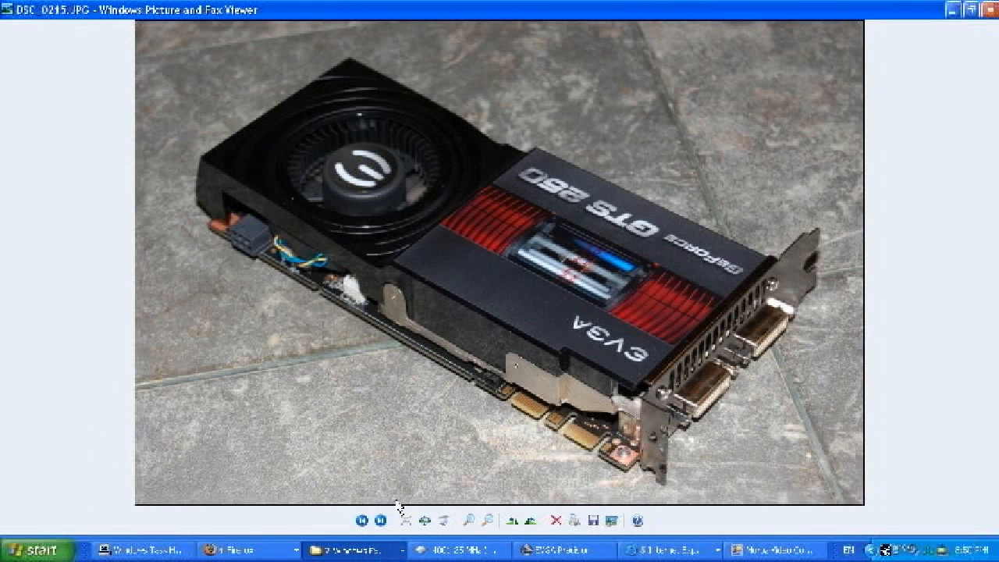
Show DSC_0214, the GTS 250 from its other side with EVGA branding
{"action": "left_click", "coordinate": [382, 520]}
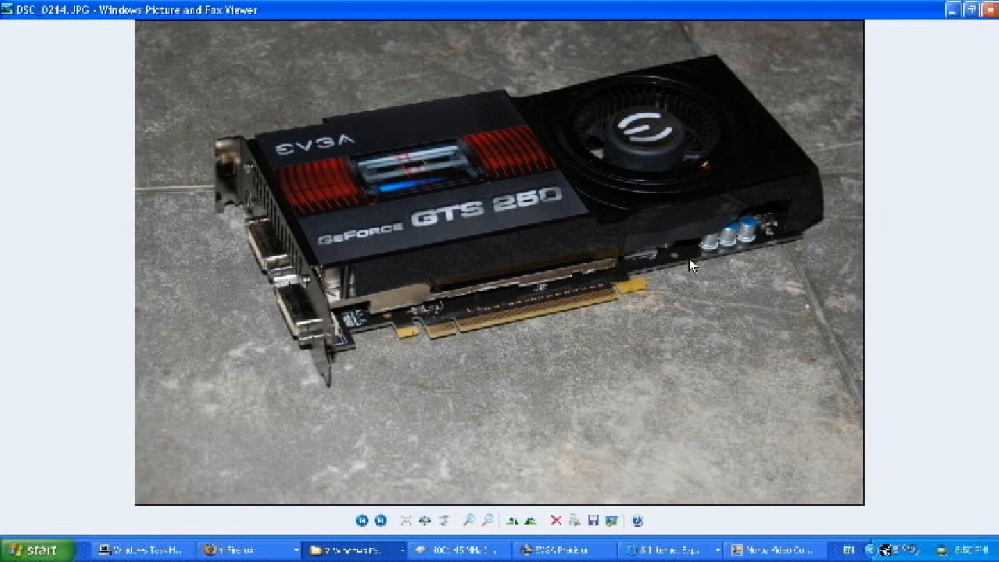
{"action": "mouse_move", "coordinate": [418, 289]}
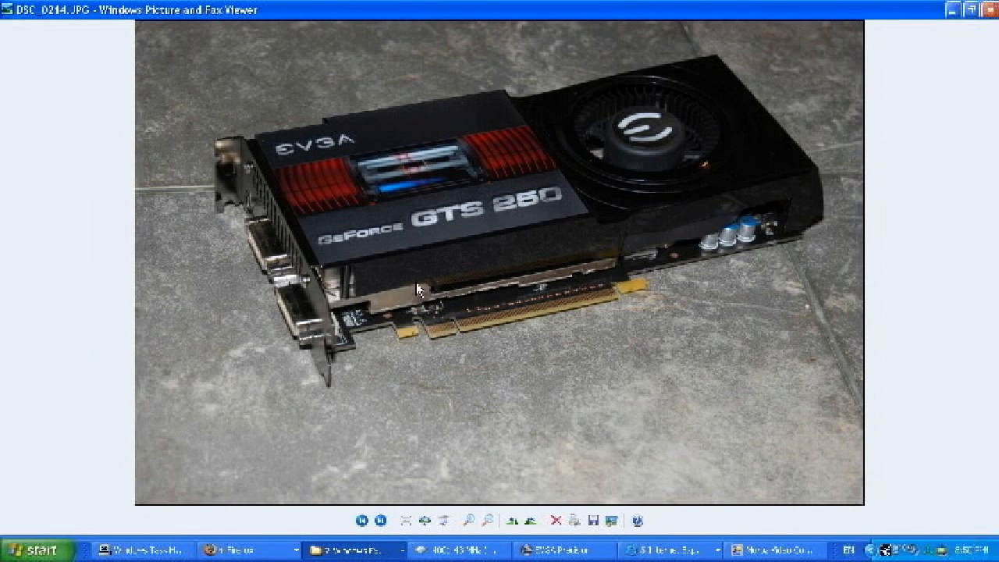
{"action": "mouse_move", "coordinate": [427, 338]}
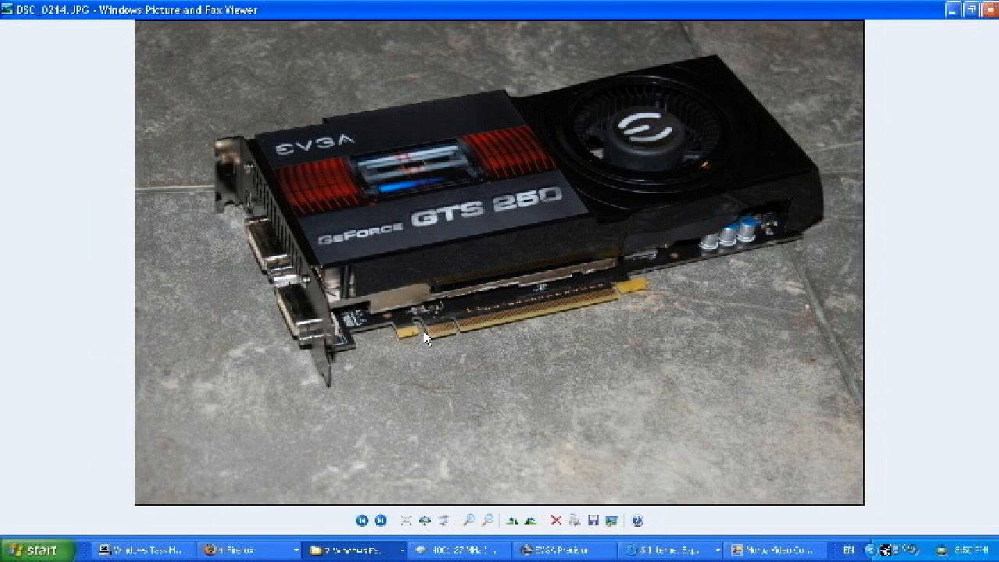
{"action": "mouse_move", "coordinate": [428, 338]}
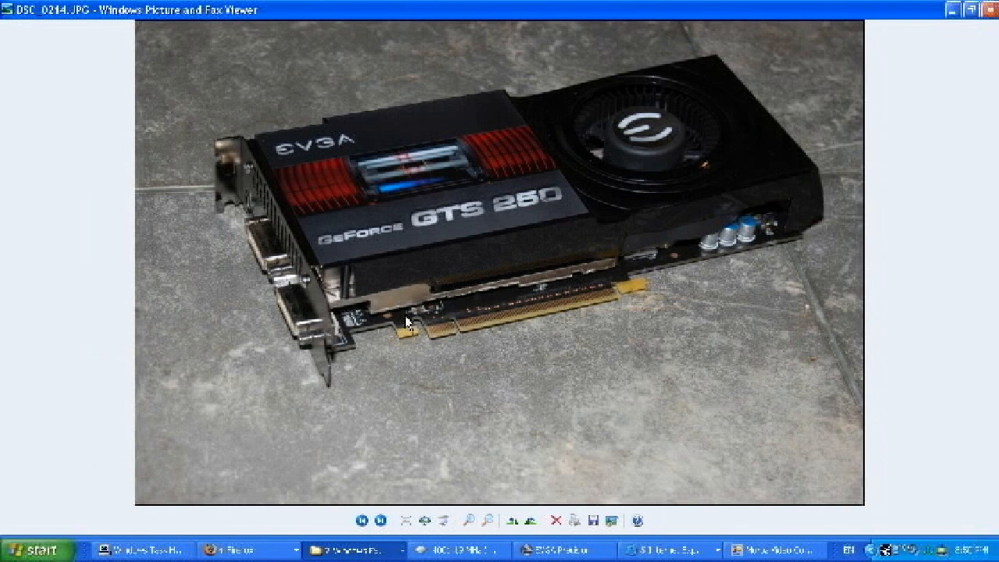
{"action": "mouse_move", "coordinate": [467, 193]}
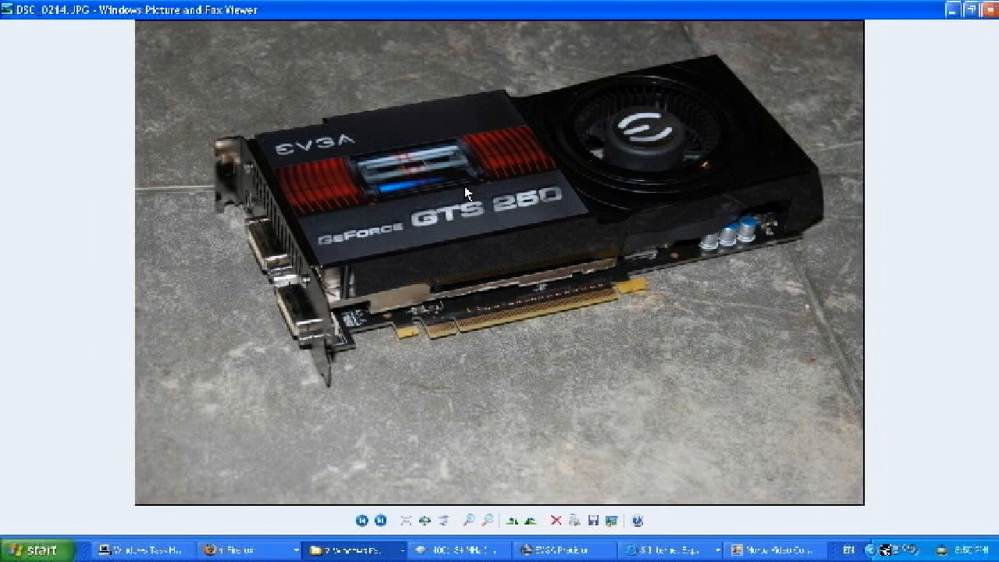
{"action": "mouse_move", "coordinate": [462, 402]}
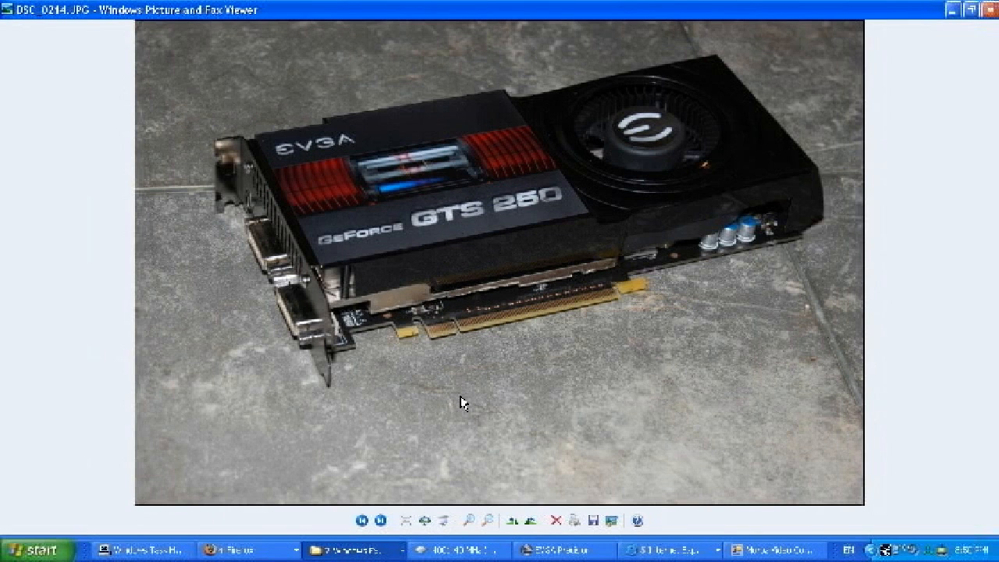